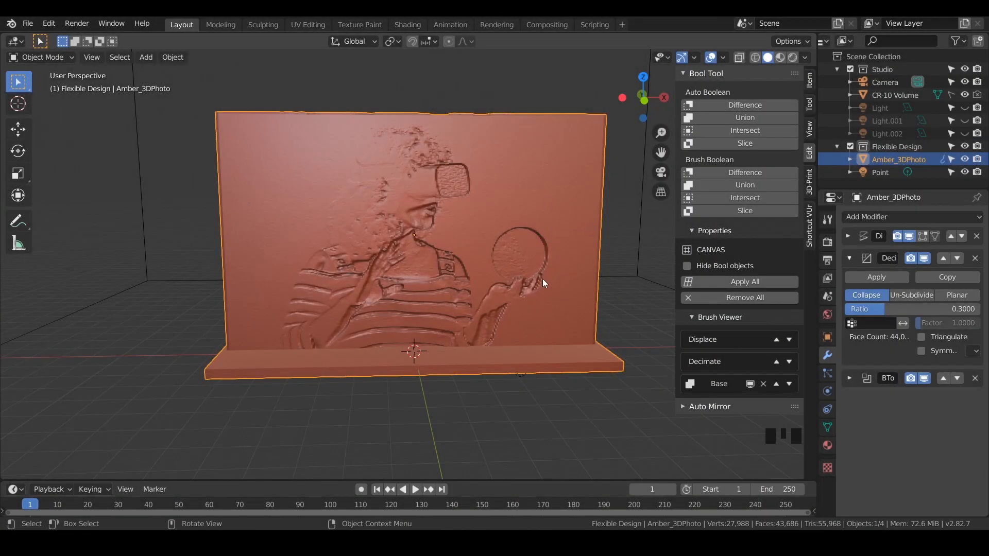
pyautogui.moveTo(557, 290)
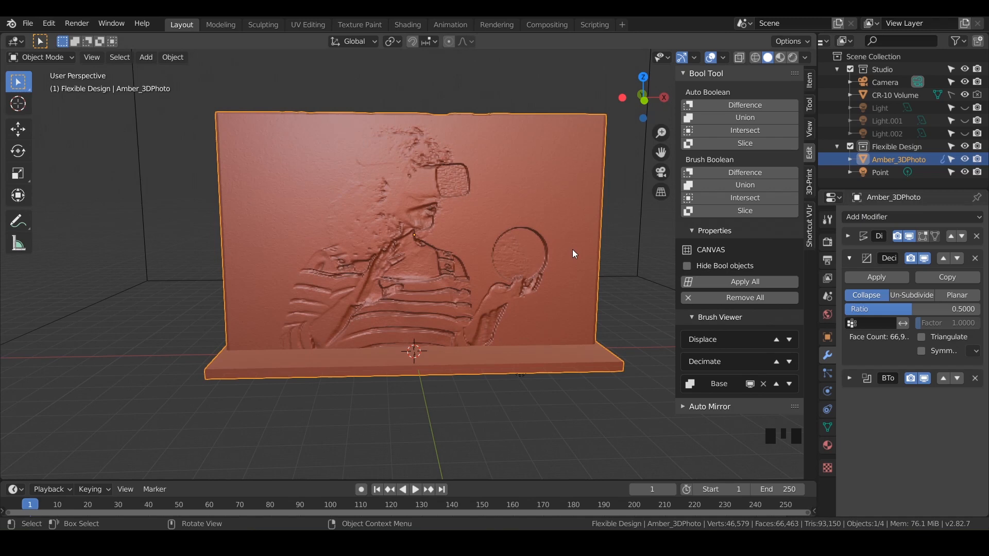
pyautogui.moveTo(515, 311)
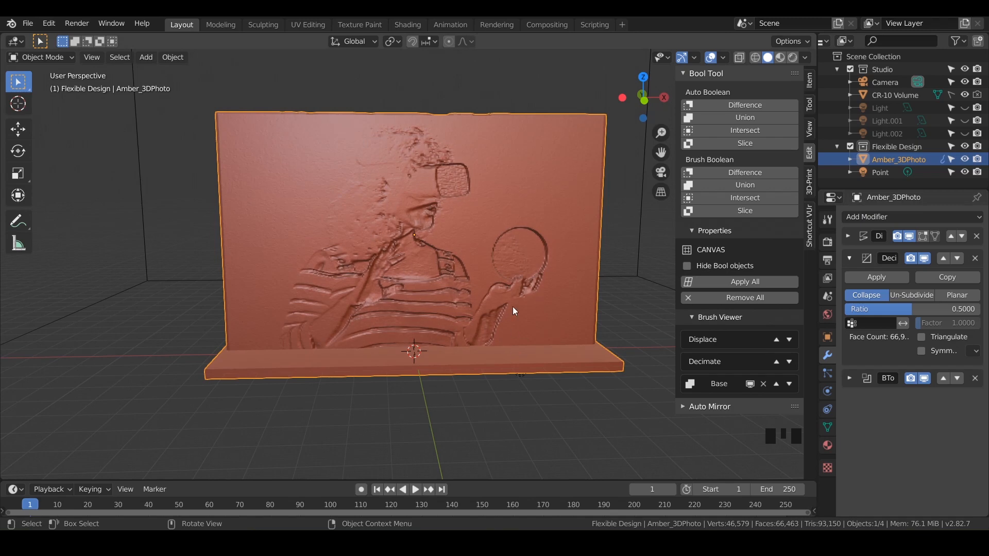
pyautogui.moveTo(494, 239)
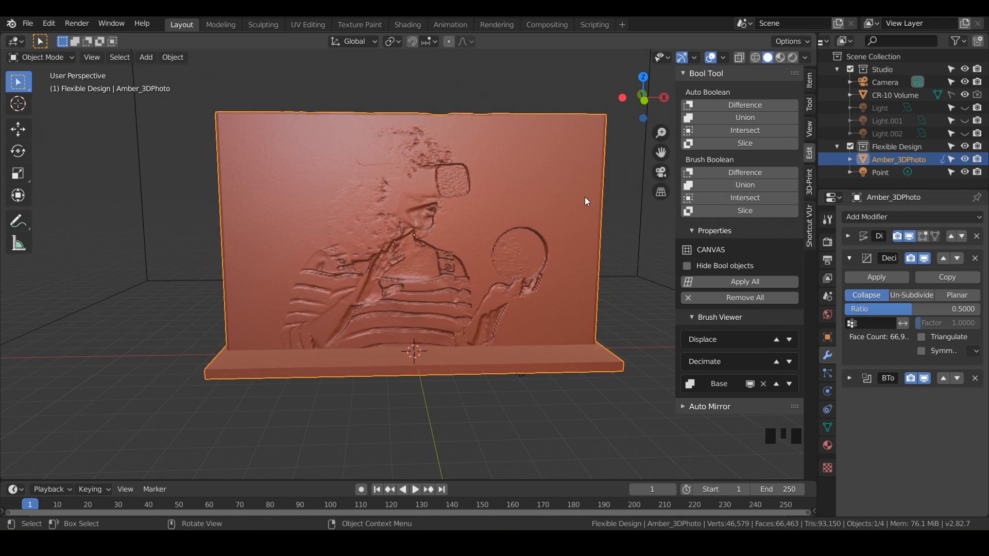
pyautogui.moveTo(534, 193)
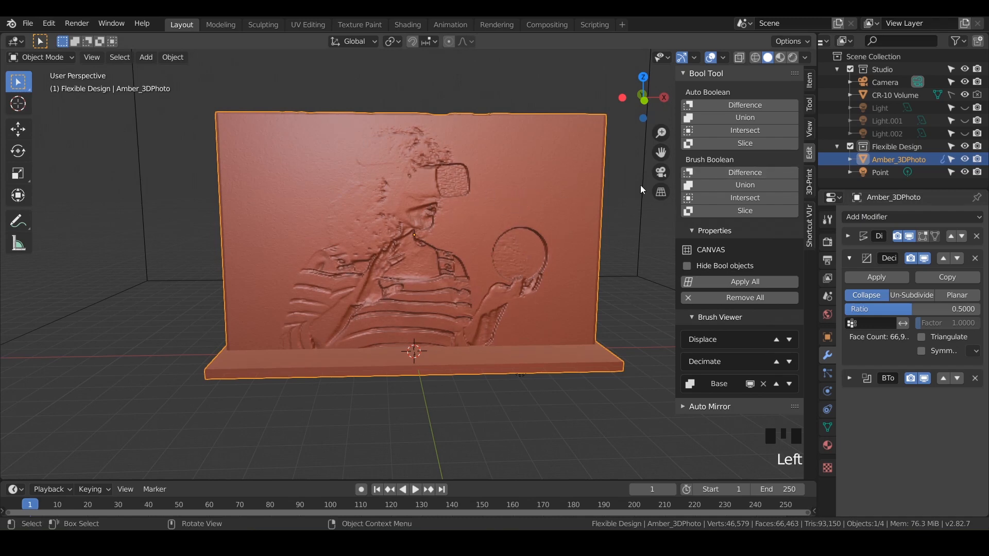
# Show Blender's 3D-Print sidebar tools and expand the Export panel, which shows STL format
pyautogui.click(810, 181)
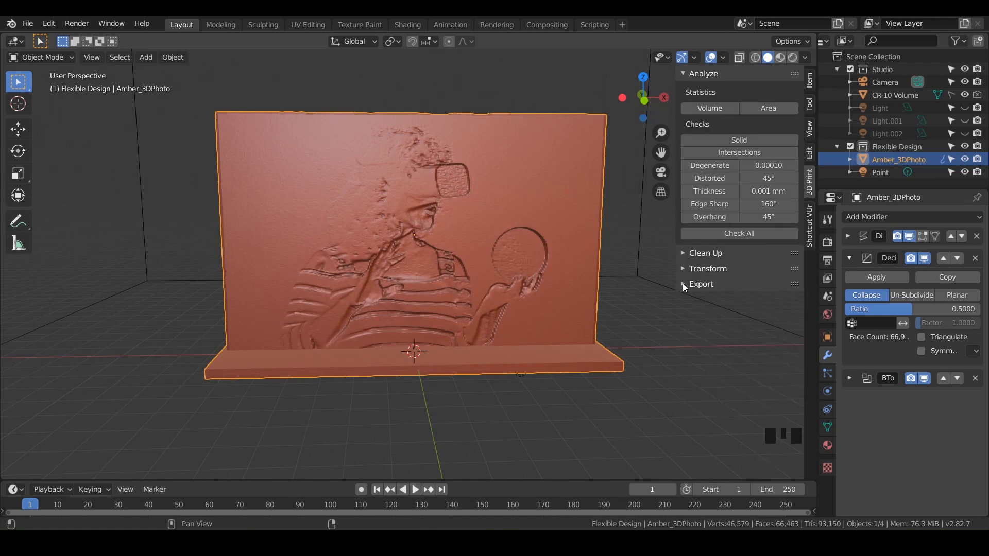
pyautogui.click(683, 284)
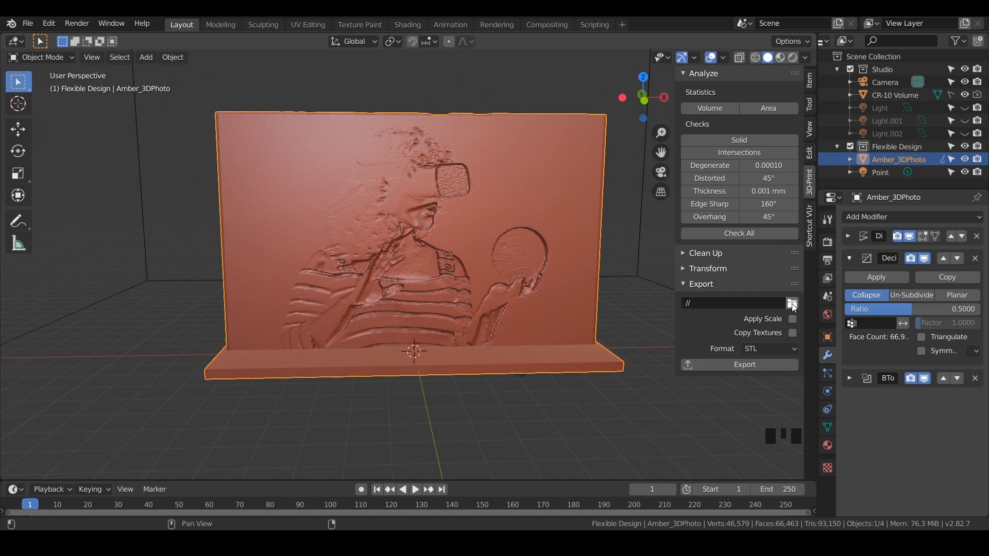
pyautogui.moveTo(792, 303)
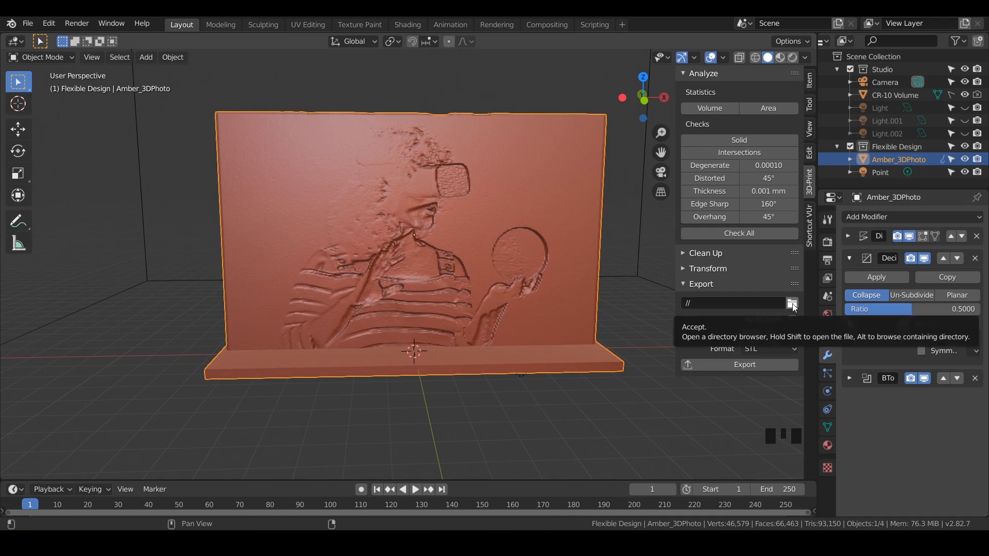
# Point the 3D-Print export path to the STLs folder inside 03_3D_PHOTOS
pyautogui.click(793, 303)
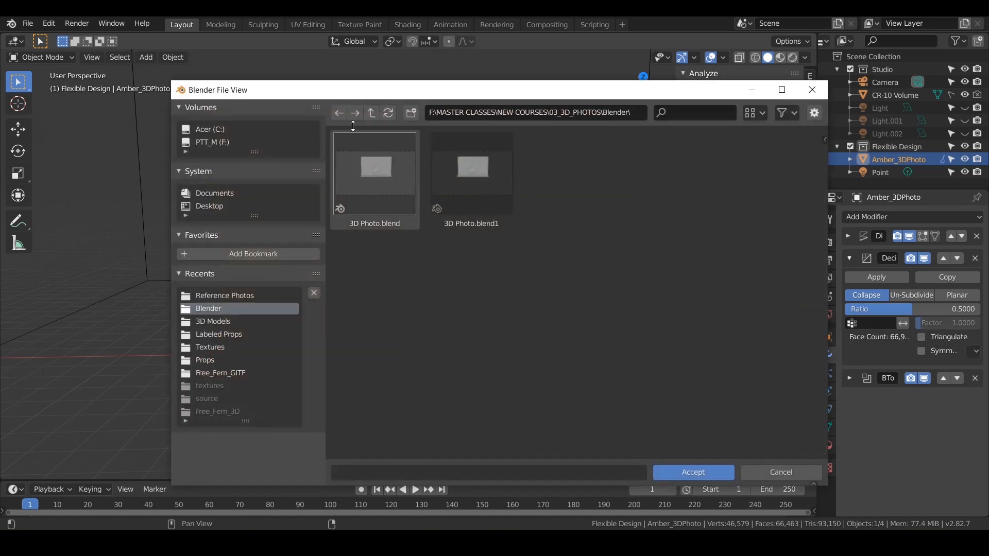
pyautogui.click(372, 113)
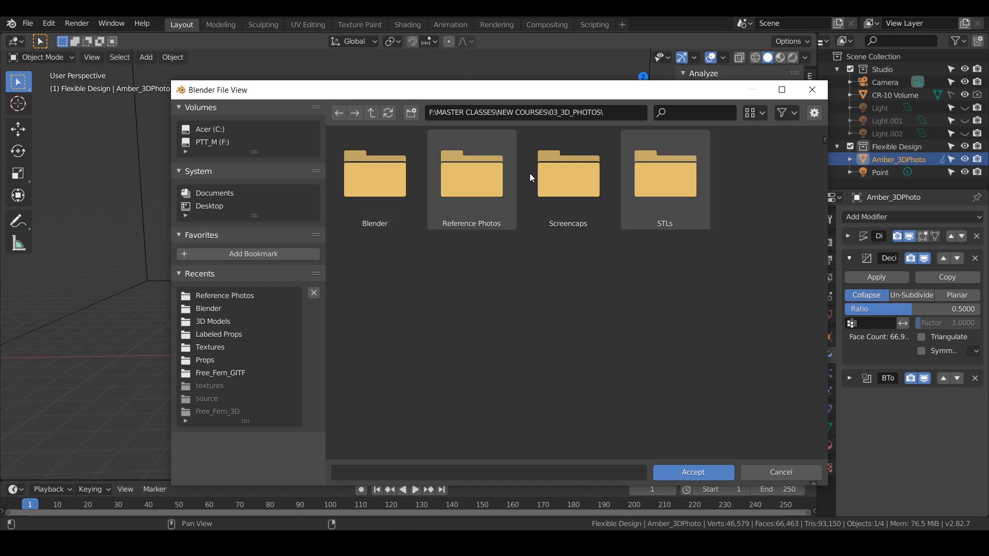
pyautogui.doubleClick(665, 173)
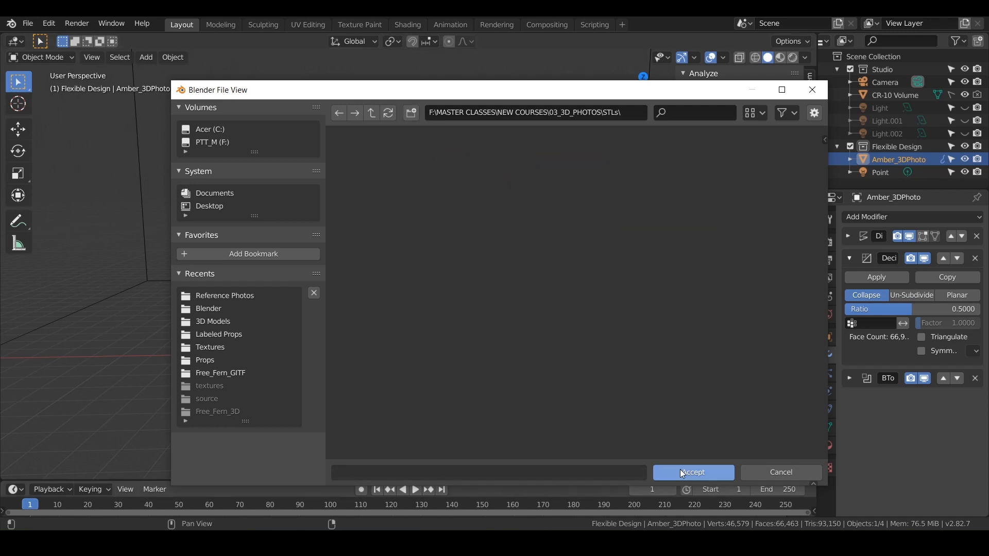
pyautogui.moveTo(605, 286)
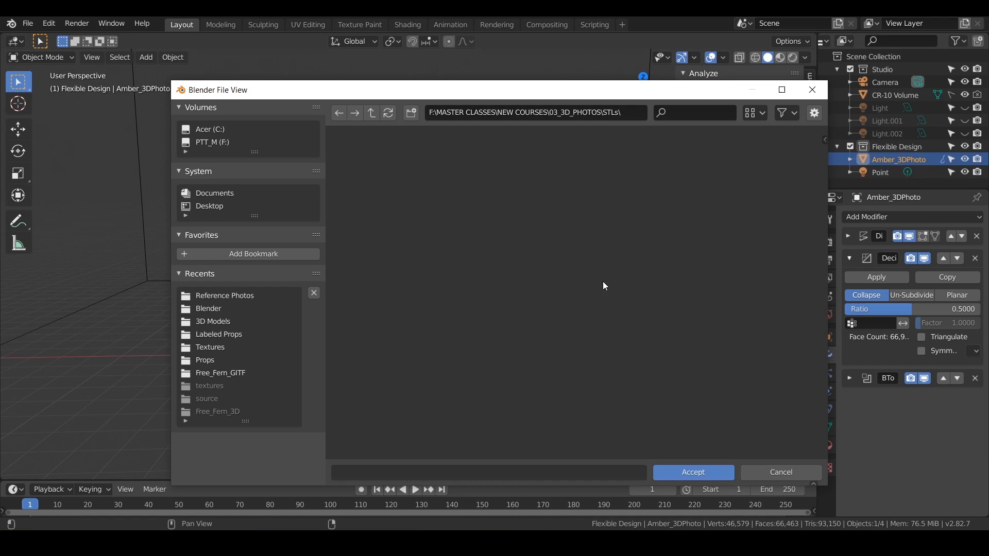
pyautogui.click(693, 472)
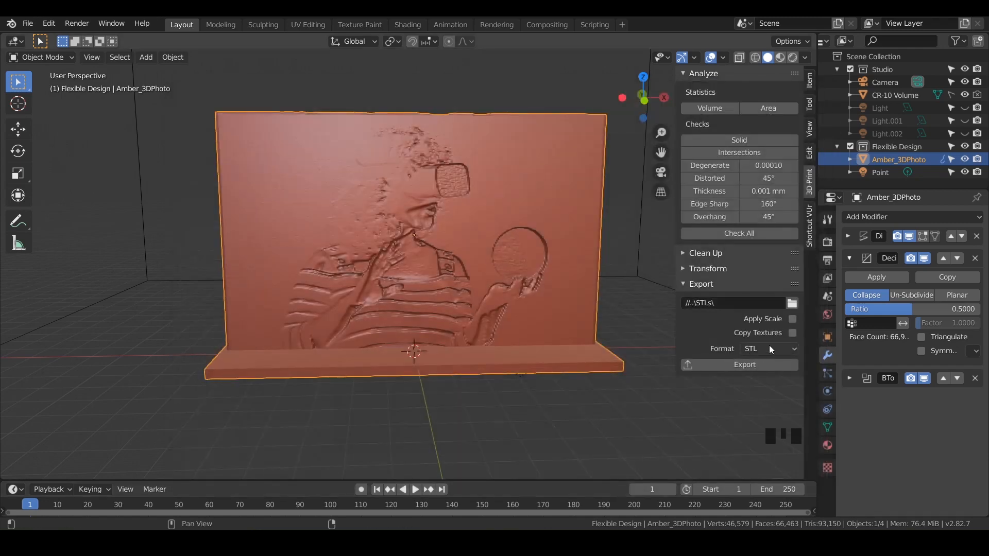
# Export the relief and locate the 4.44 MB 3D Photo-Amber_3DPhoto STL in File Explorer
pyautogui.click(745, 365)
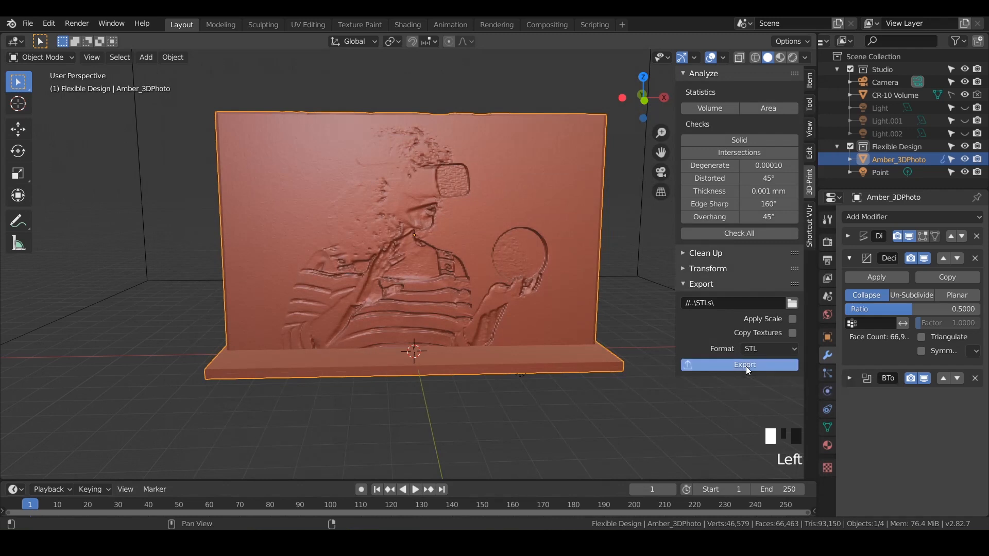
pyautogui.click(744, 365)
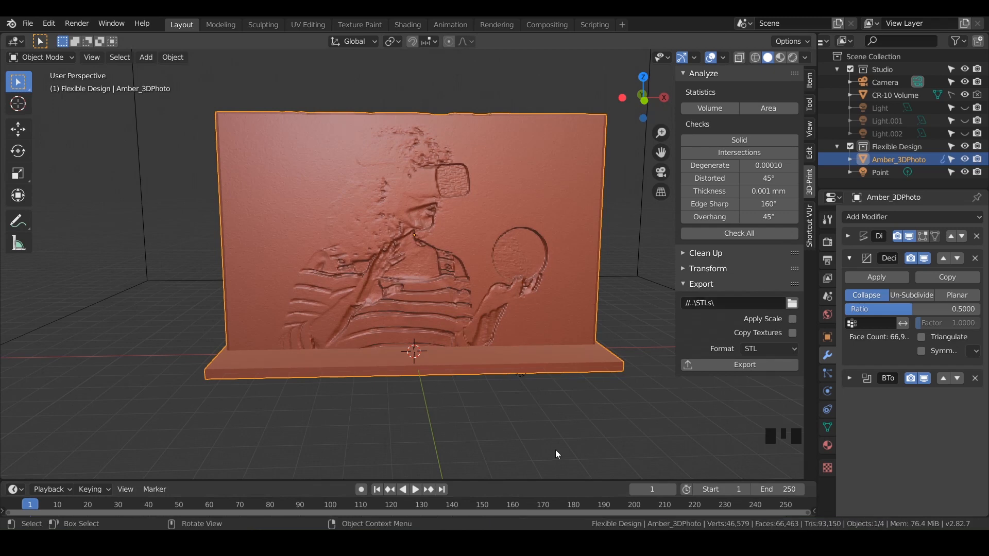
pyautogui.moveTo(566, 492)
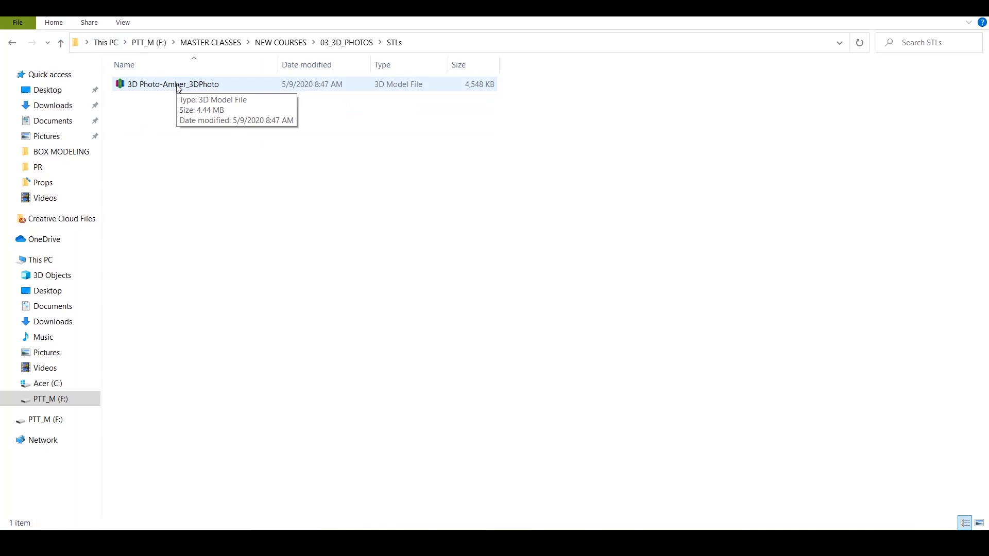
pyautogui.click(159, 85)
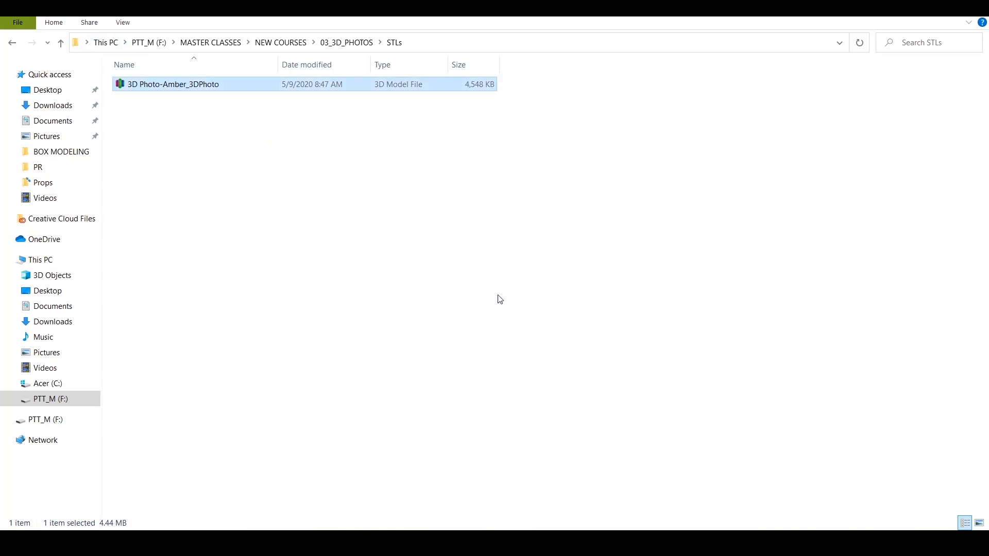
# Open 3D Photo-Amber_3DPhoto in Simplify3D, remove CheeseWedge, and select Process1
pyautogui.doubleClick(172, 84)
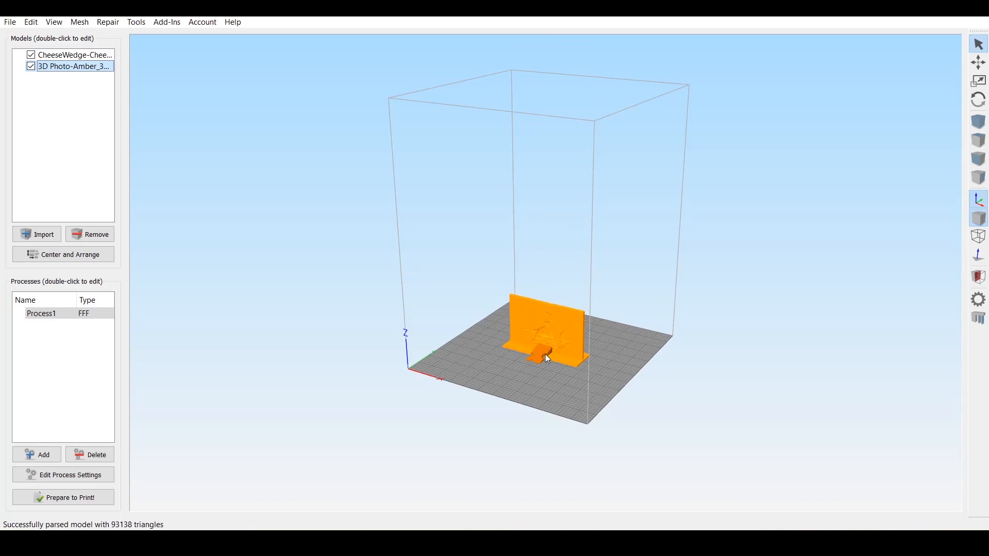
pyautogui.click(72, 55)
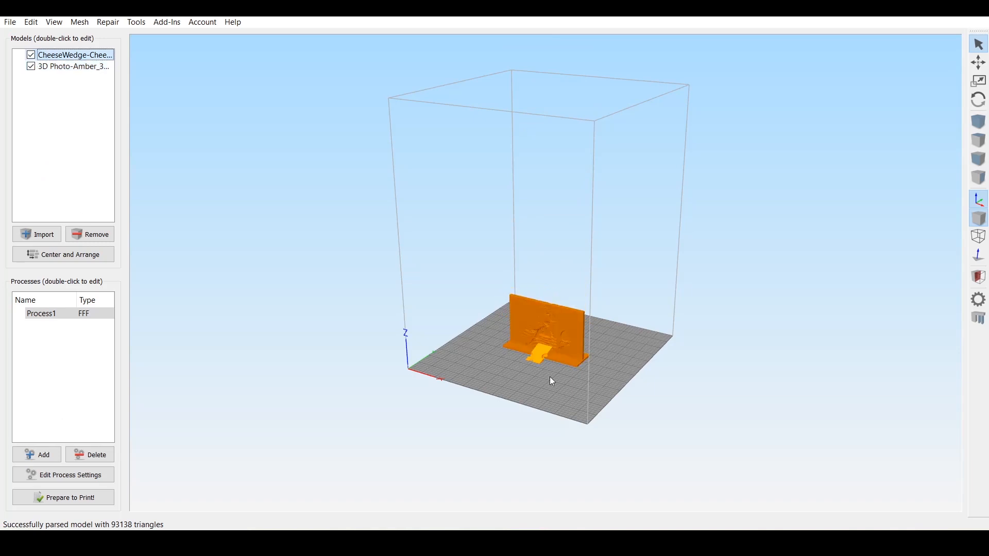
pyautogui.moveTo(541, 380)
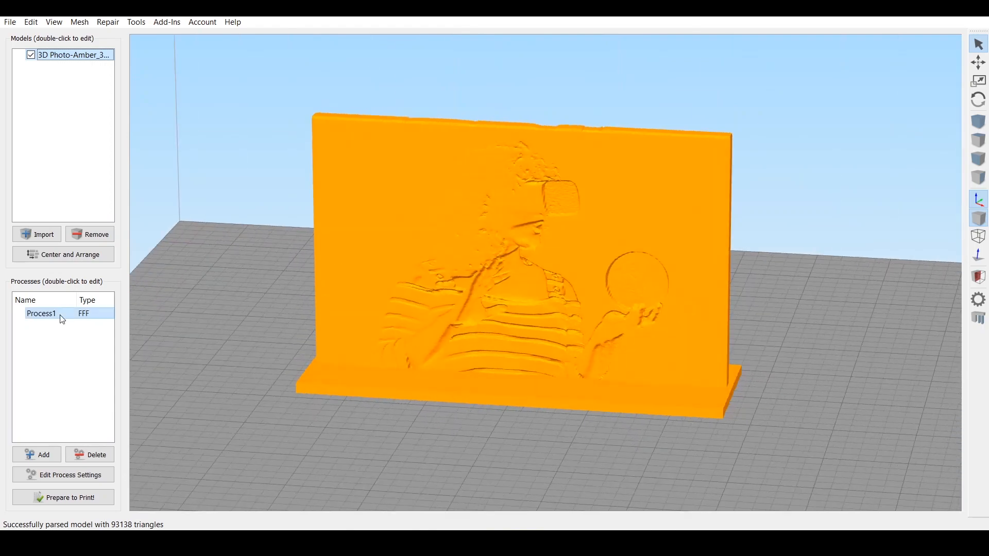
pyautogui.click(55, 329)
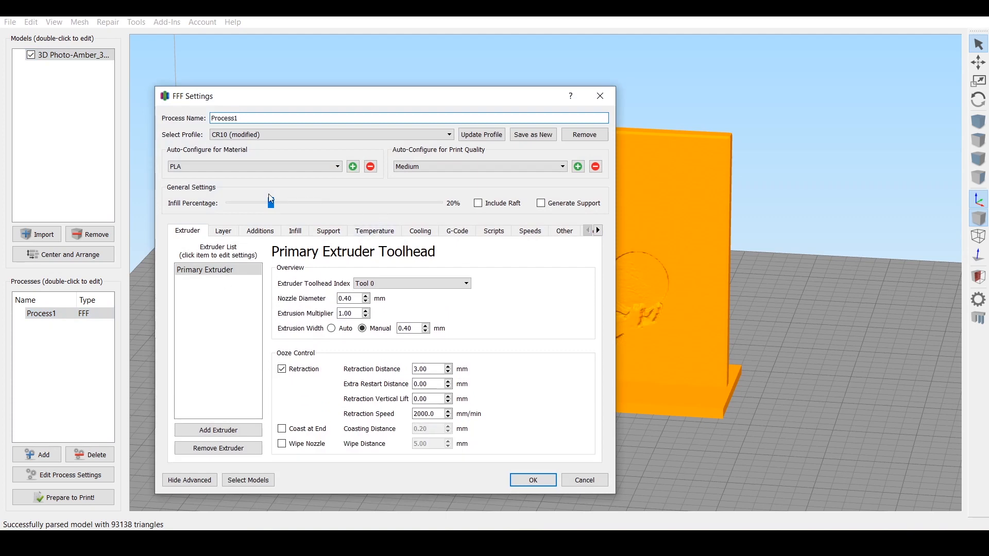
# Raise Process1's infill percentage to 100% and confirm the FFF settings
pyautogui.moveTo(270, 202); pyautogui.dragTo(436, 203)
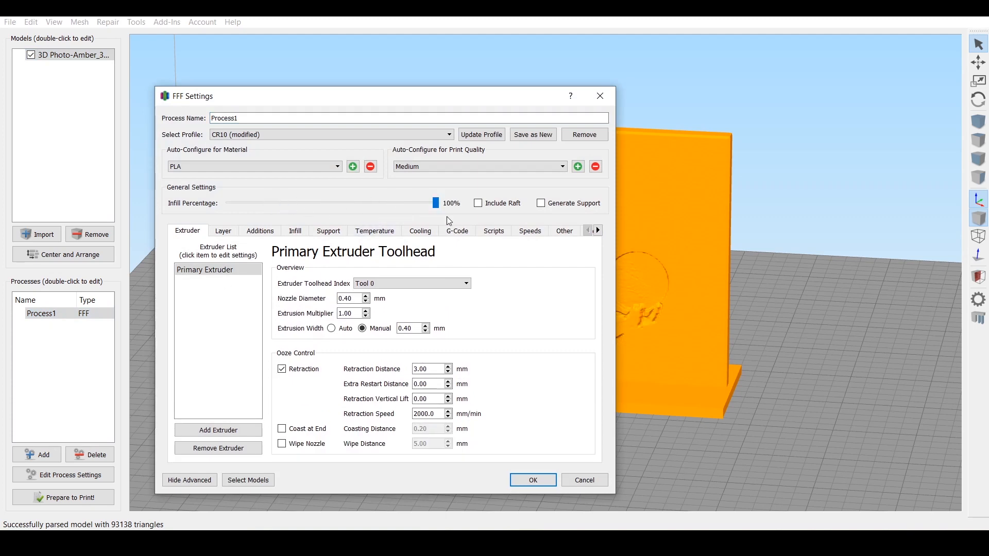
pyautogui.moveTo(458, 216)
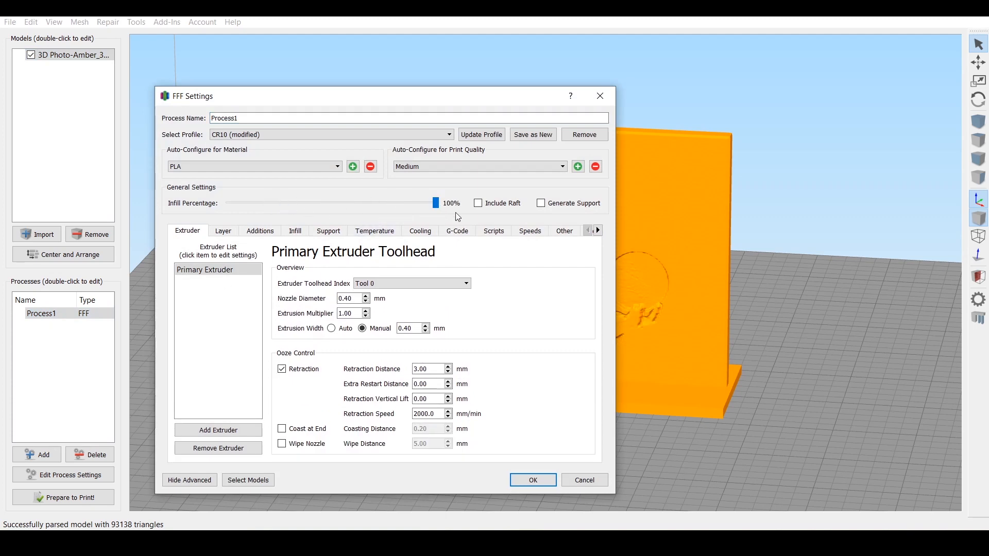
pyautogui.moveTo(494, 233)
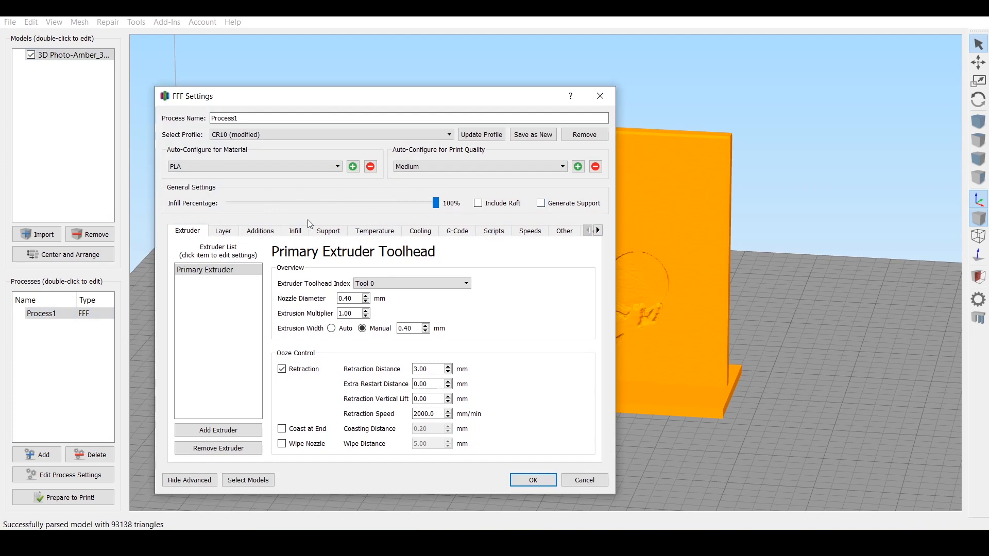
pyautogui.moveTo(461, 211)
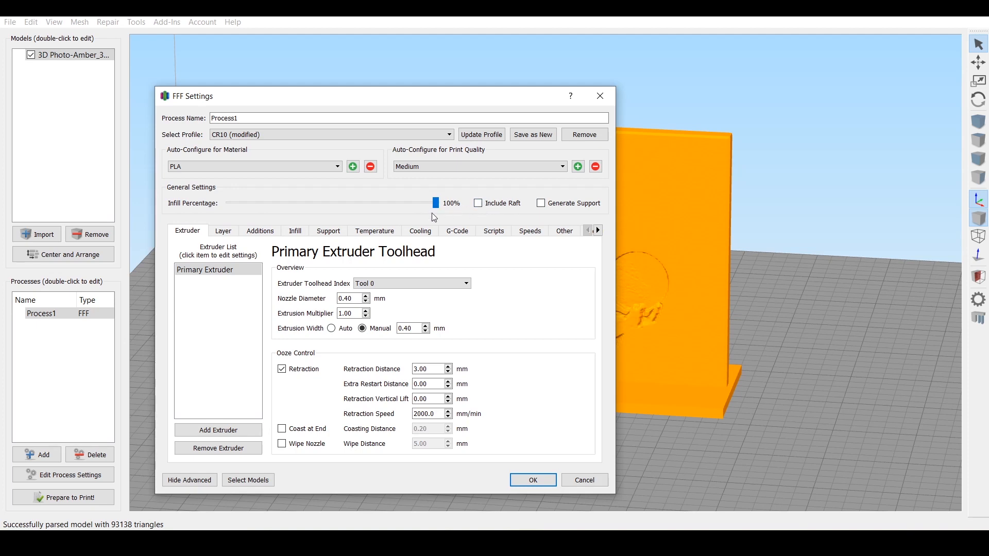
pyautogui.click(223, 231)
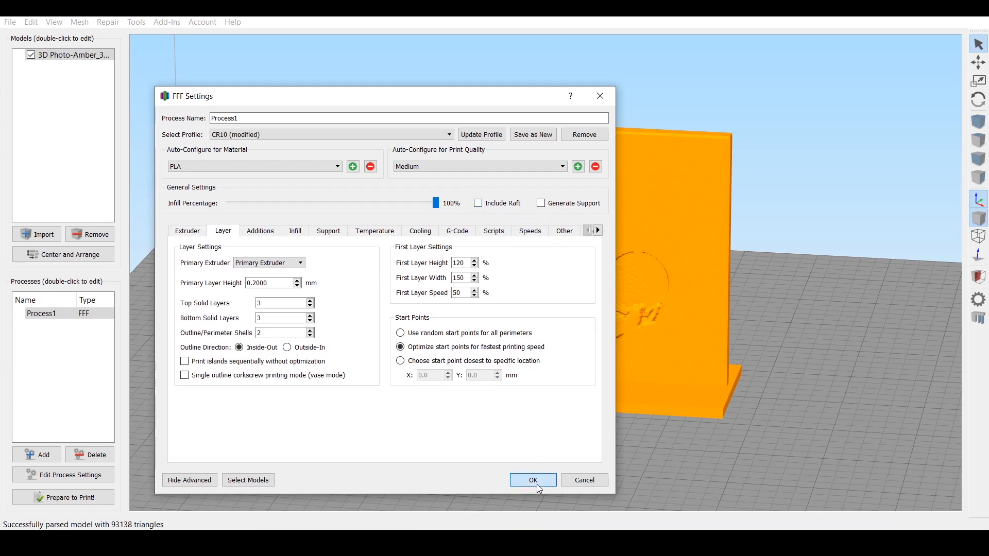
pyautogui.click(534, 480)
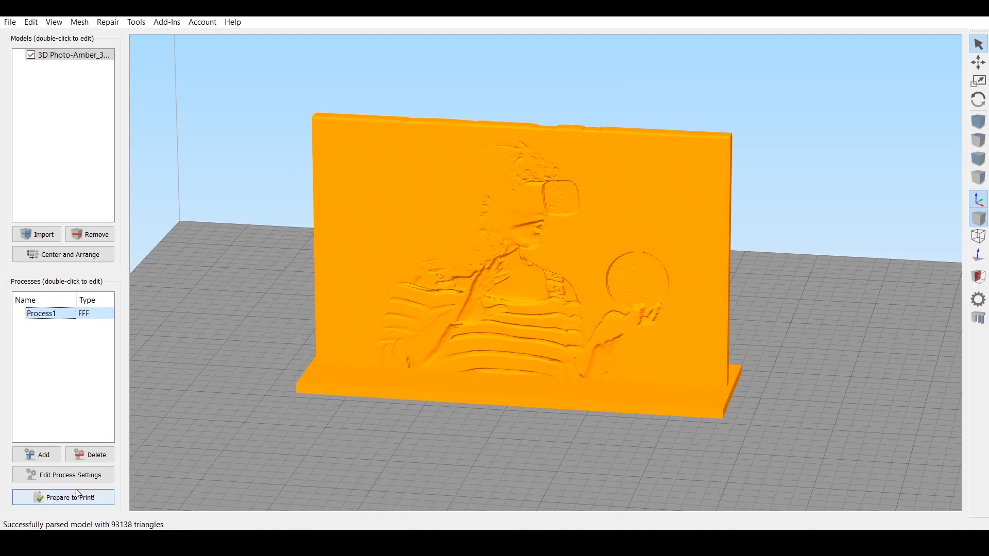
# Slice the relief (6 h 11 min, 78.54 g) and trim the preview to the earliest base layers
pyautogui.click(63, 497)
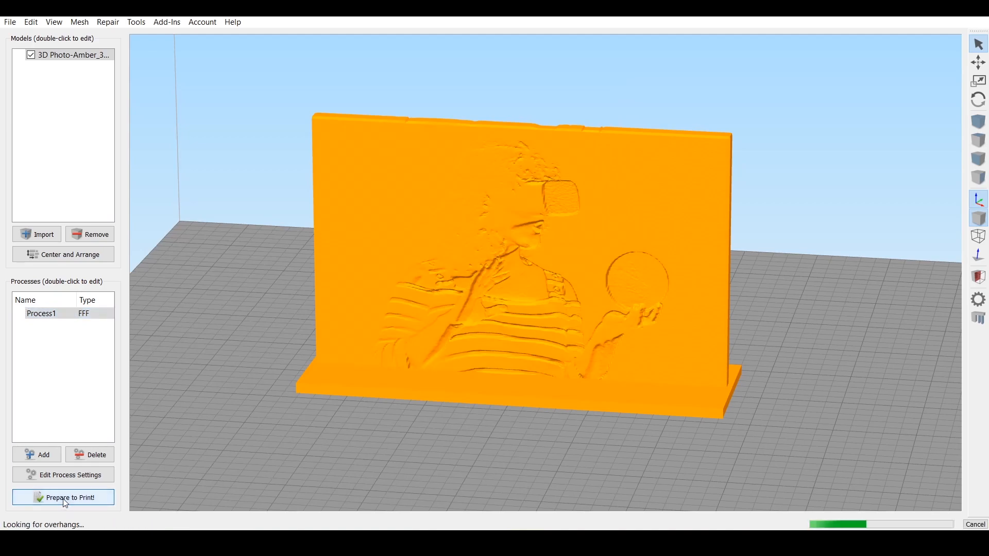
pyautogui.click(63, 497)
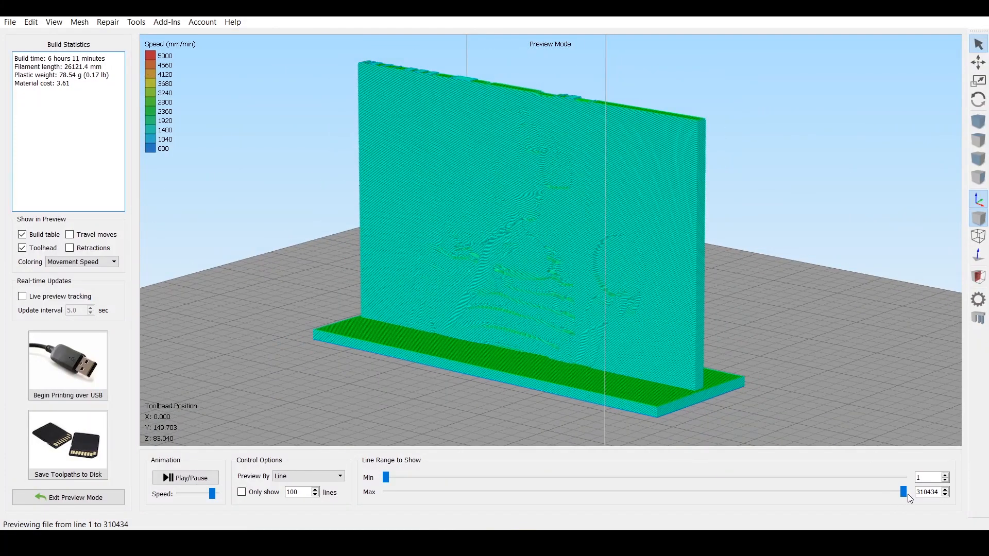
pyautogui.moveTo(903, 492); pyautogui.dragTo(736, 492)
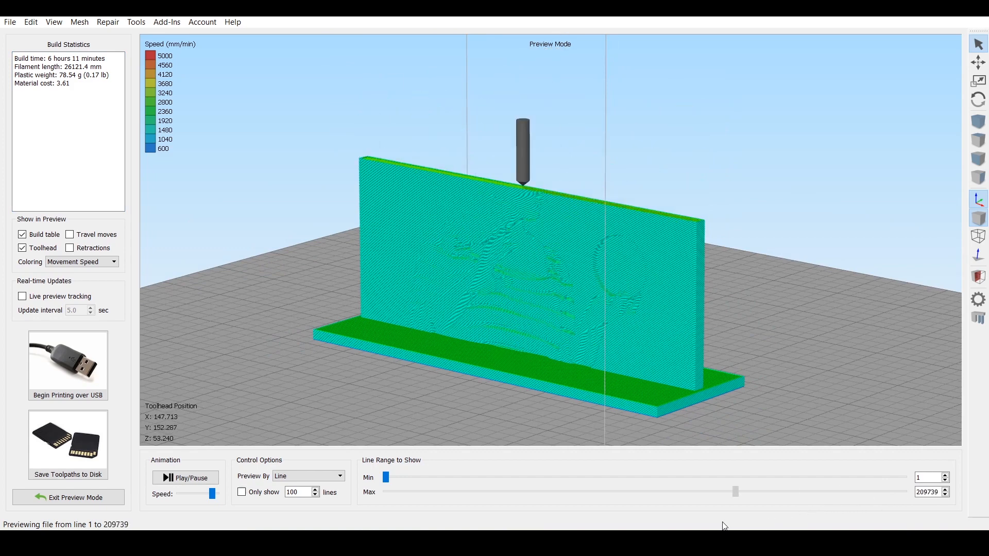
pyautogui.moveTo(735, 492); pyautogui.dragTo(442, 492)
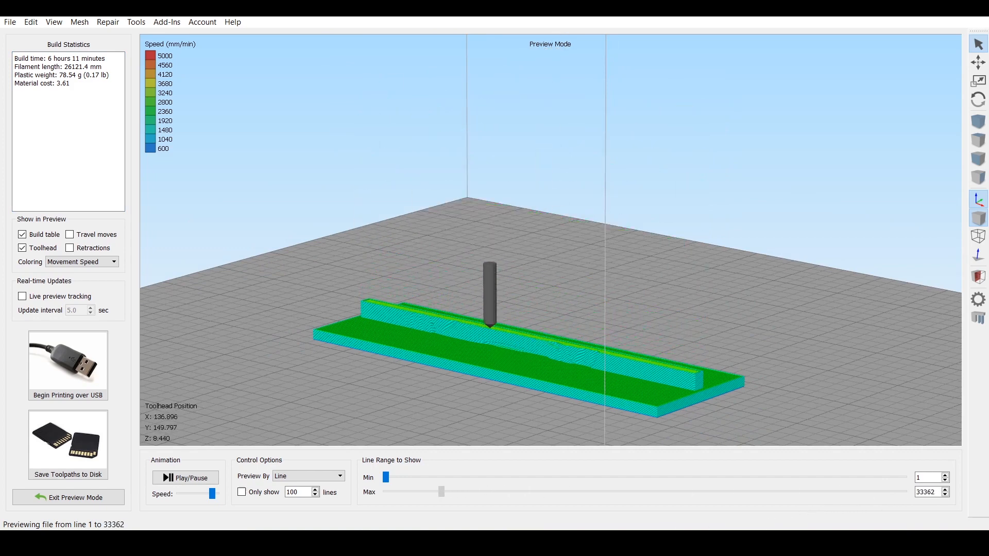
pyautogui.moveTo(441, 492); pyautogui.dragTo(399, 492)
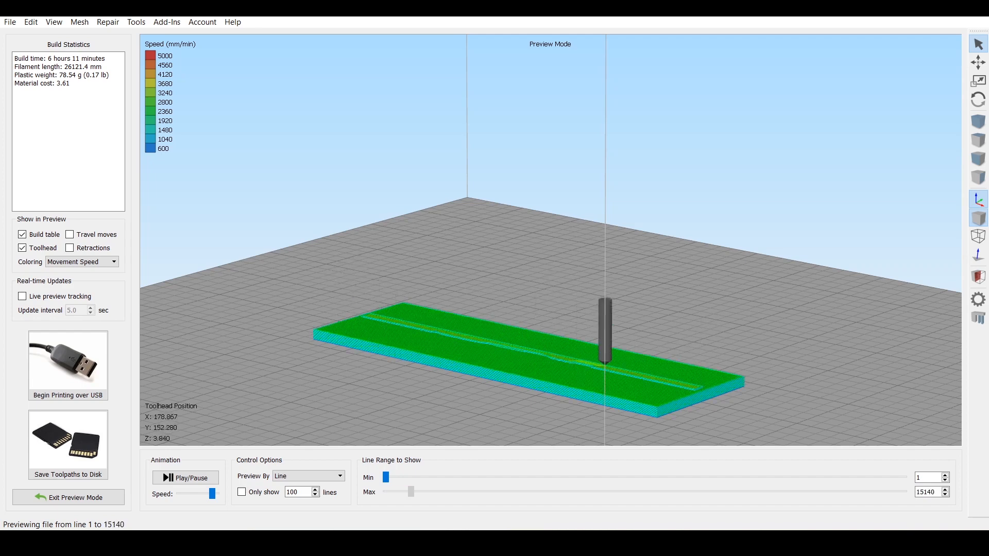
pyautogui.moveTo(412, 491); pyautogui.dragTo(421, 491)
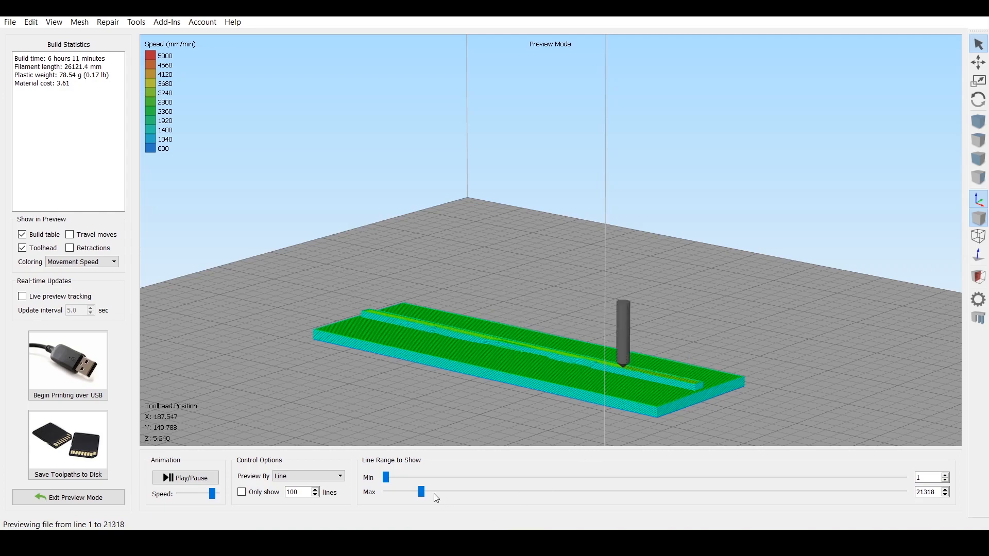
pyautogui.moveTo(422, 491); pyautogui.dragTo(405, 491)
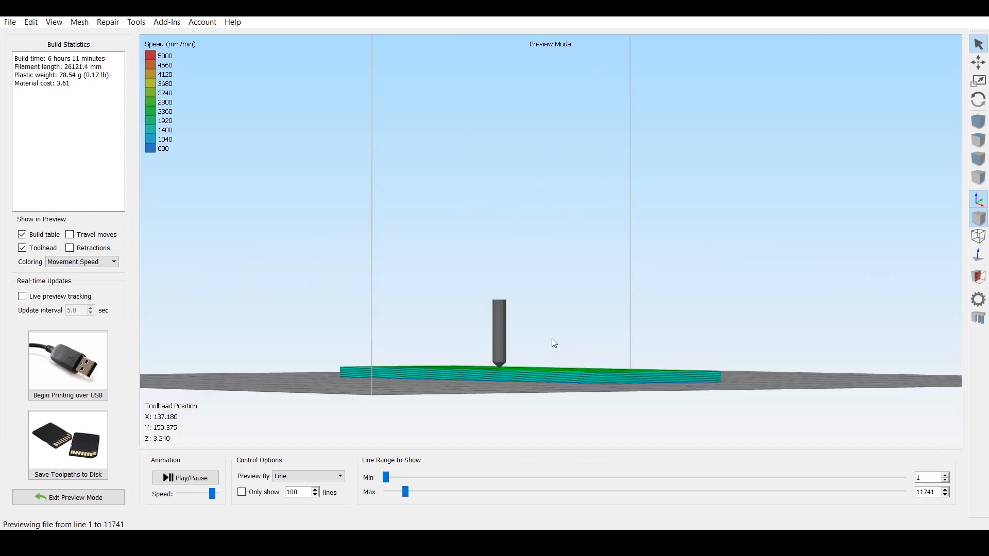
# Zoom and orbit while raising the line range through the wall to all 310,434 lines
pyautogui.moveTo(554, 343); pyautogui.dragTo(563, 379)
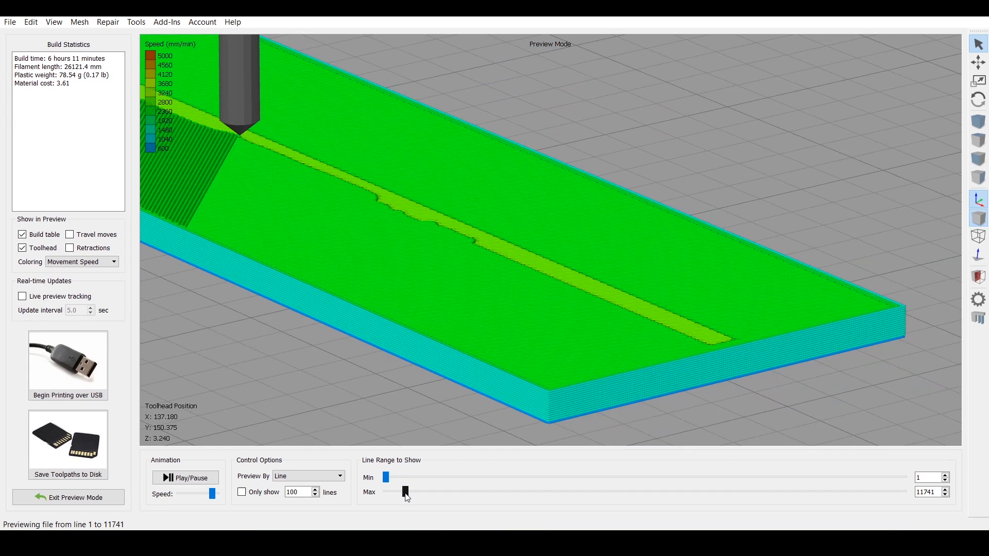
pyautogui.moveTo(404, 492); pyautogui.dragTo(432, 491)
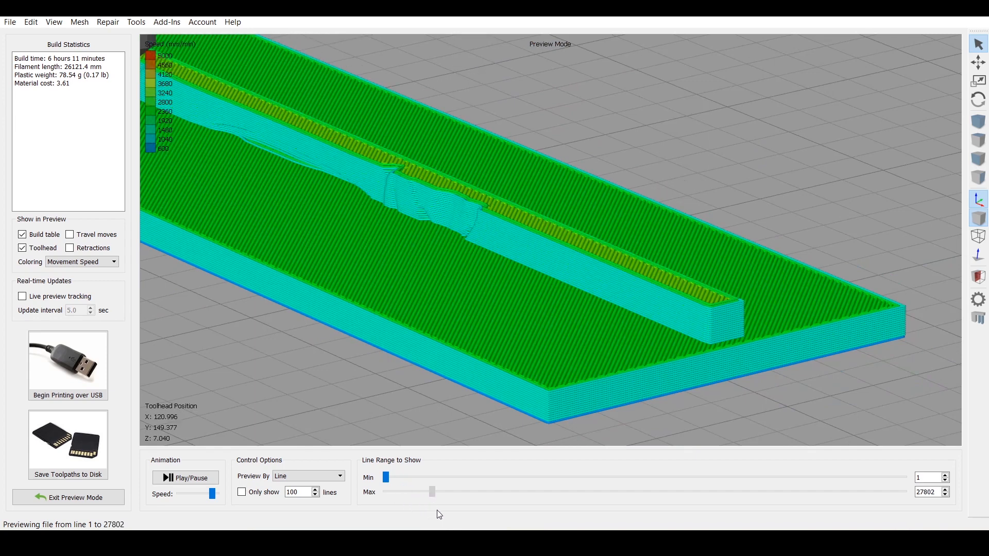
pyautogui.moveTo(432, 491); pyautogui.dragTo(558, 492)
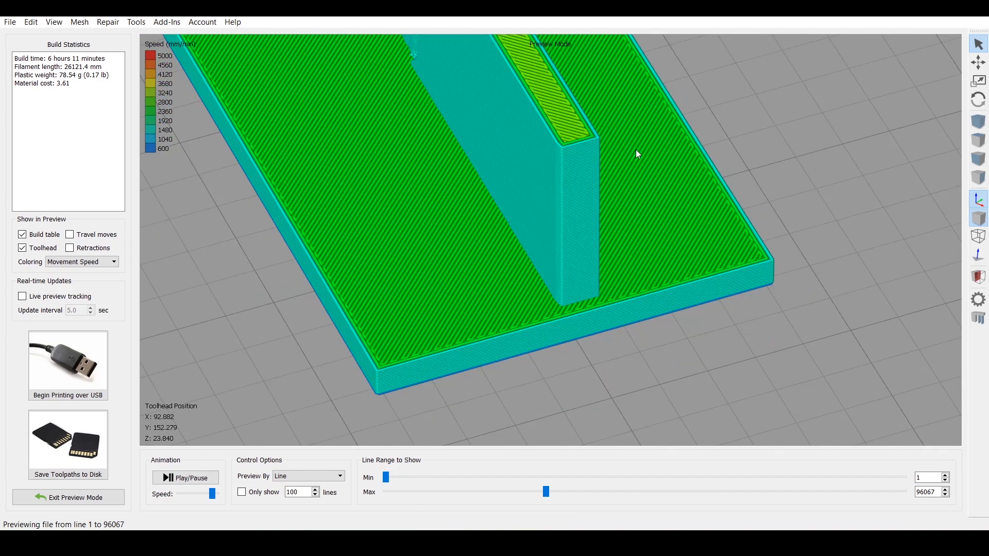
pyautogui.moveTo(638, 155); pyautogui.dragTo(565, 266)
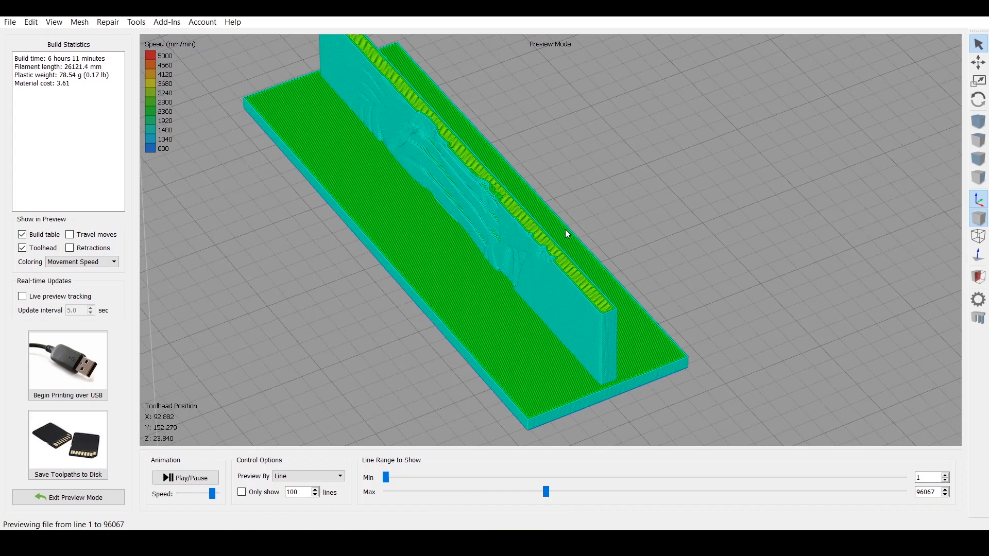
pyautogui.moveTo(546, 491); pyautogui.dragTo(648, 491)
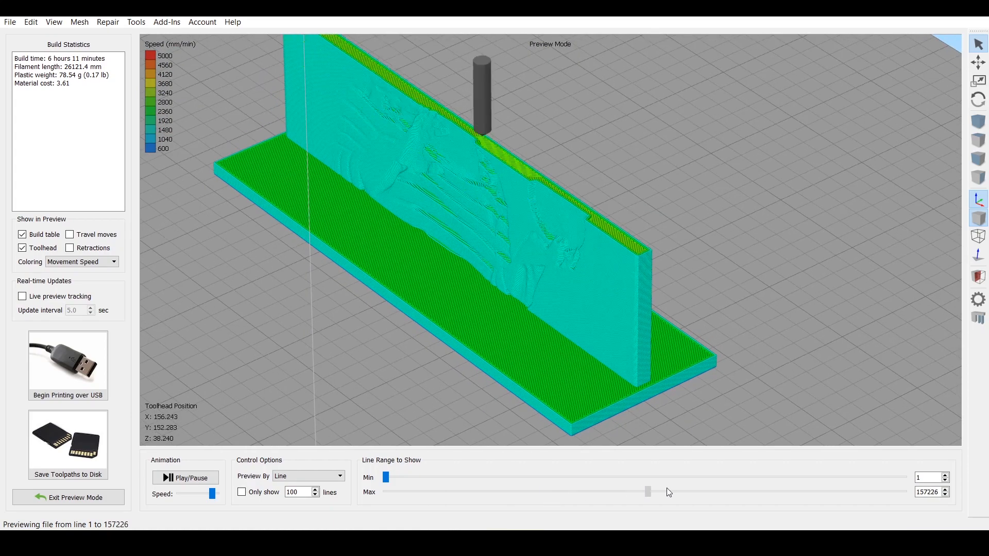
pyautogui.moveTo(648, 492); pyautogui.dragTo(903, 492)
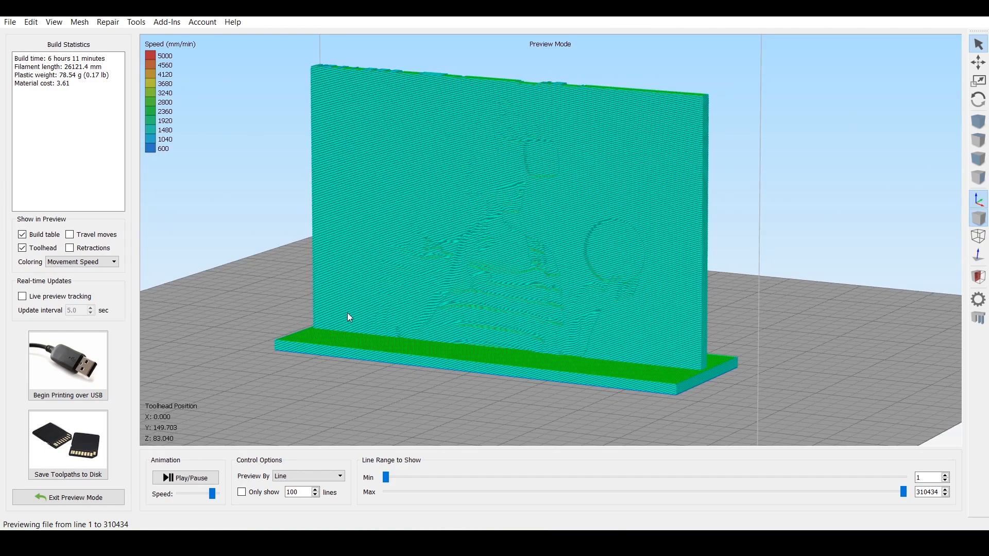
pyautogui.moveTo(271, 340)
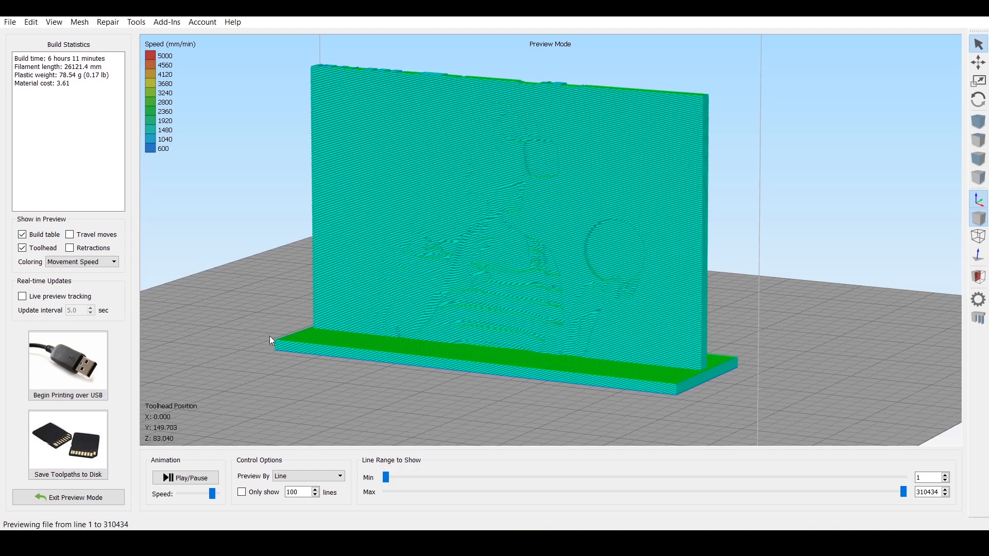
pyautogui.moveTo(61, 369)
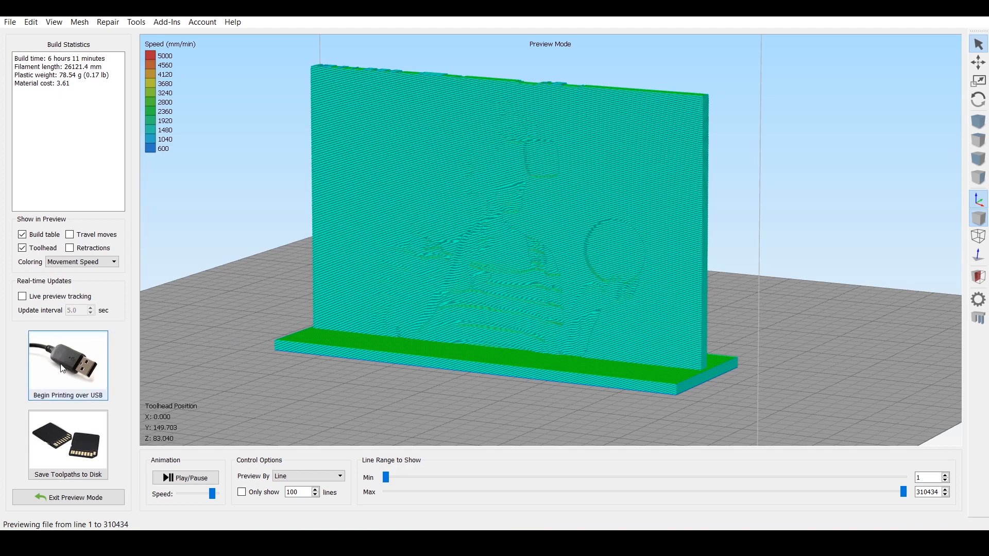
pyautogui.moveTo(77, 370)
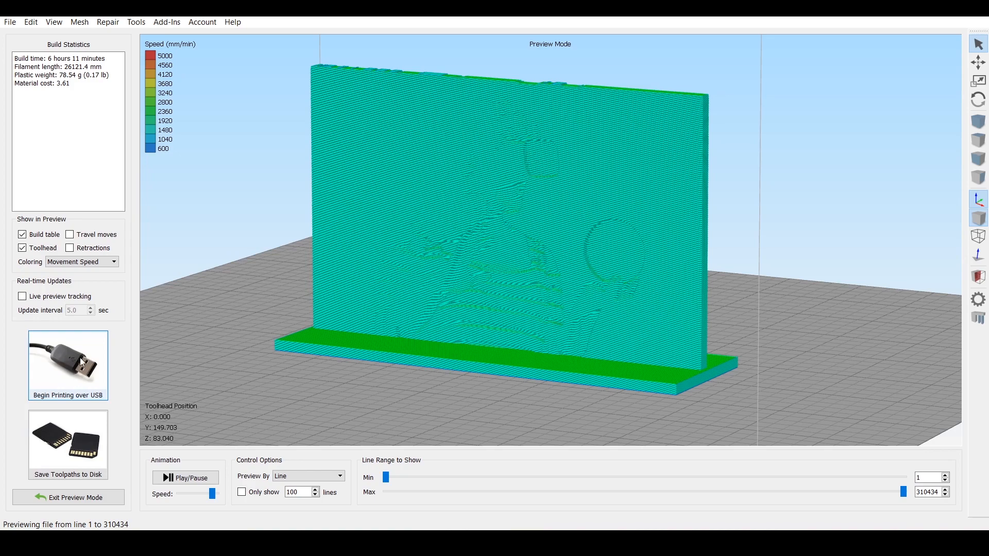
pyautogui.moveTo(90, 370)
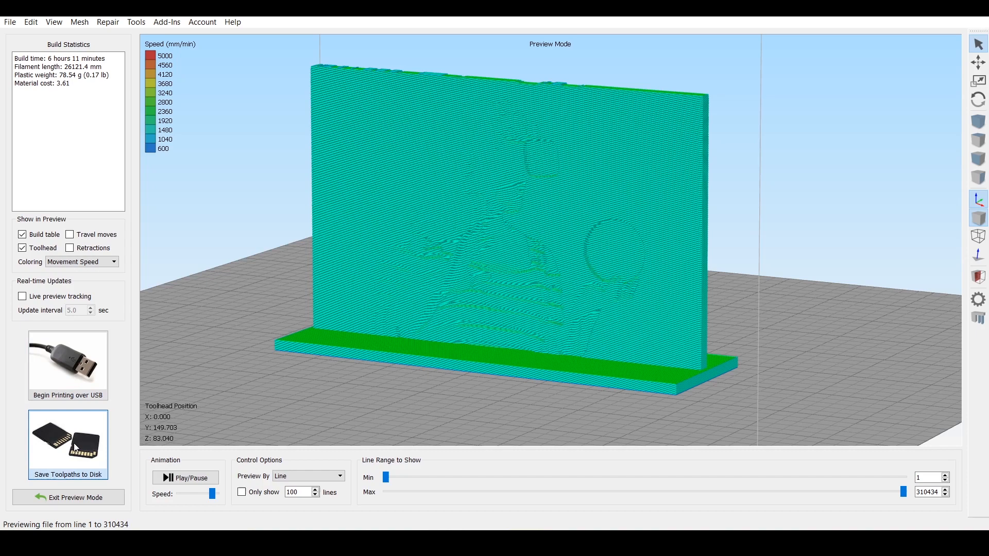
# Save the toolpaths as Amber_3DPhoto.gcode in a new GCODE folder within 03_3D_PHOTOS
pyautogui.click(67, 445)
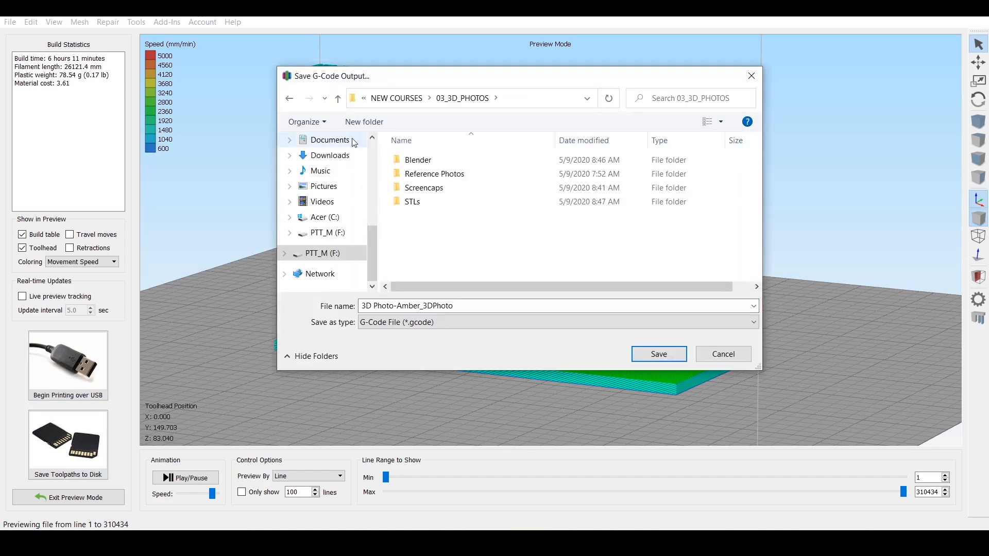
pyautogui.click(363, 122)
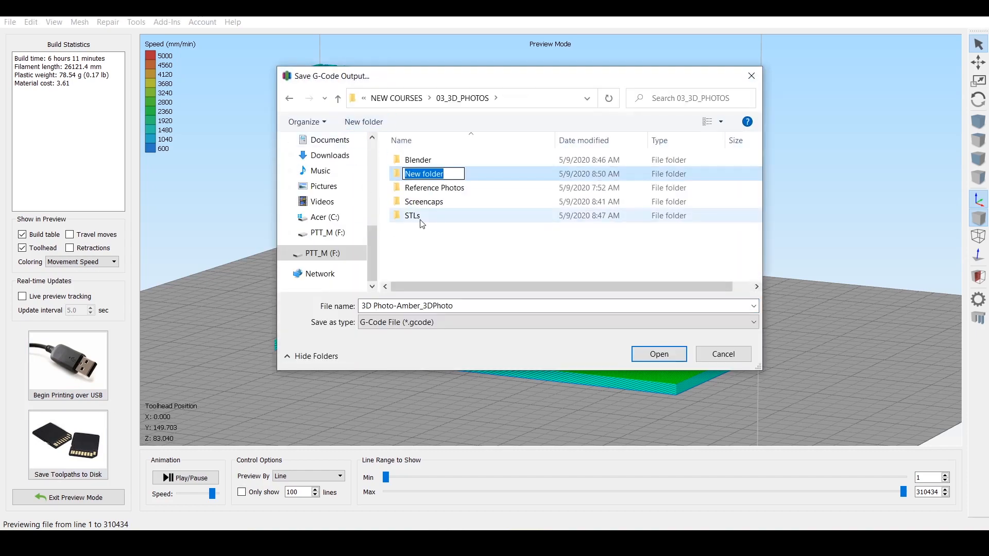
pyautogui.write('GCODE')
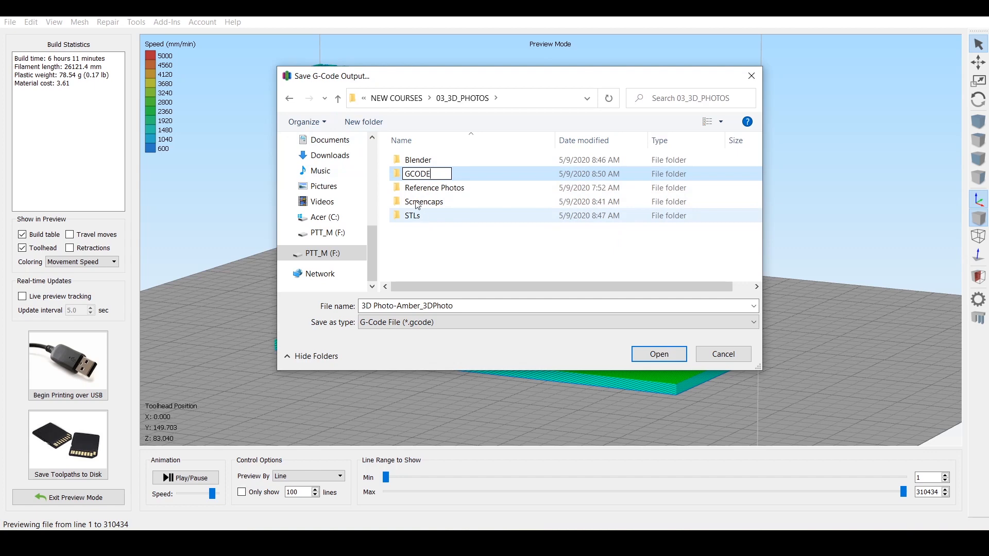
pyautogui.doubleClick(417, 173)
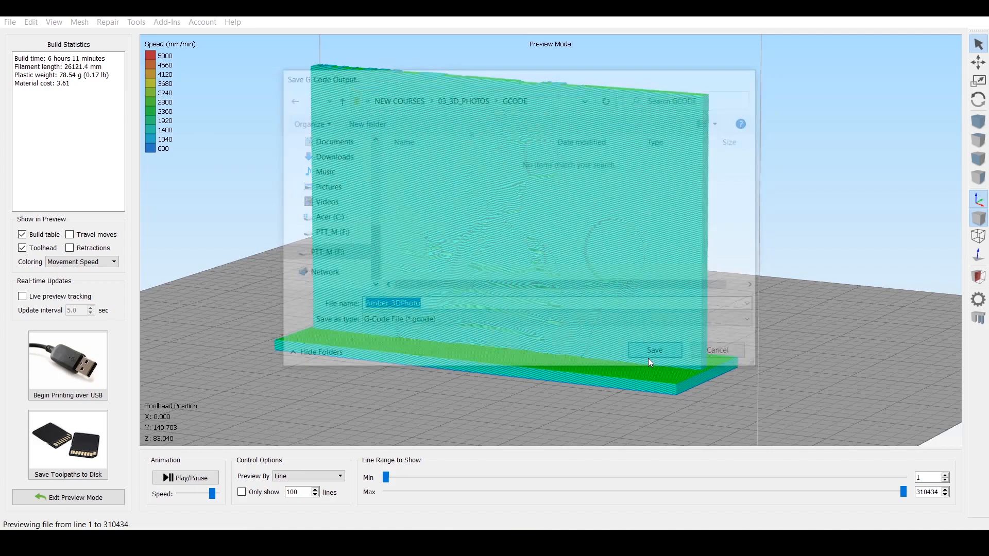
pyautogui.click(655, 350)
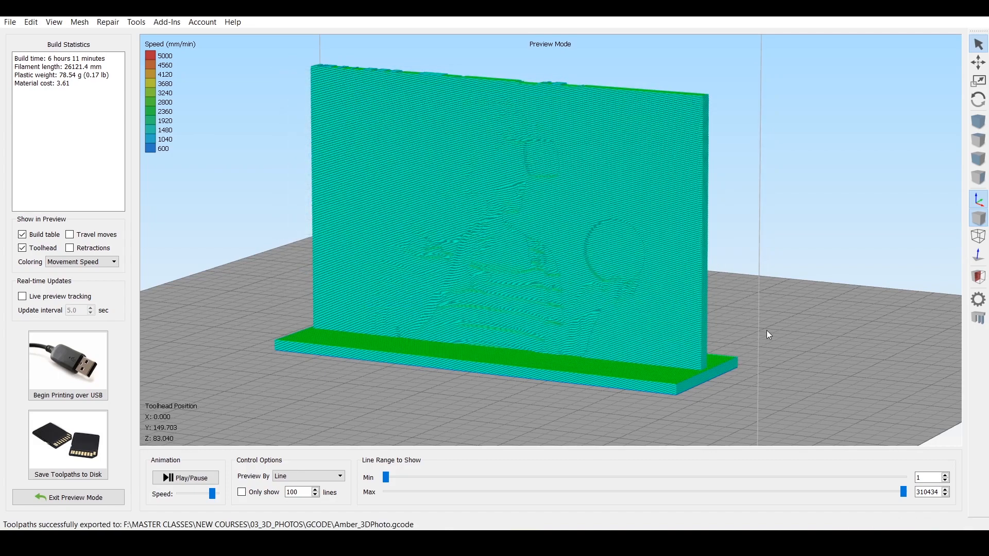